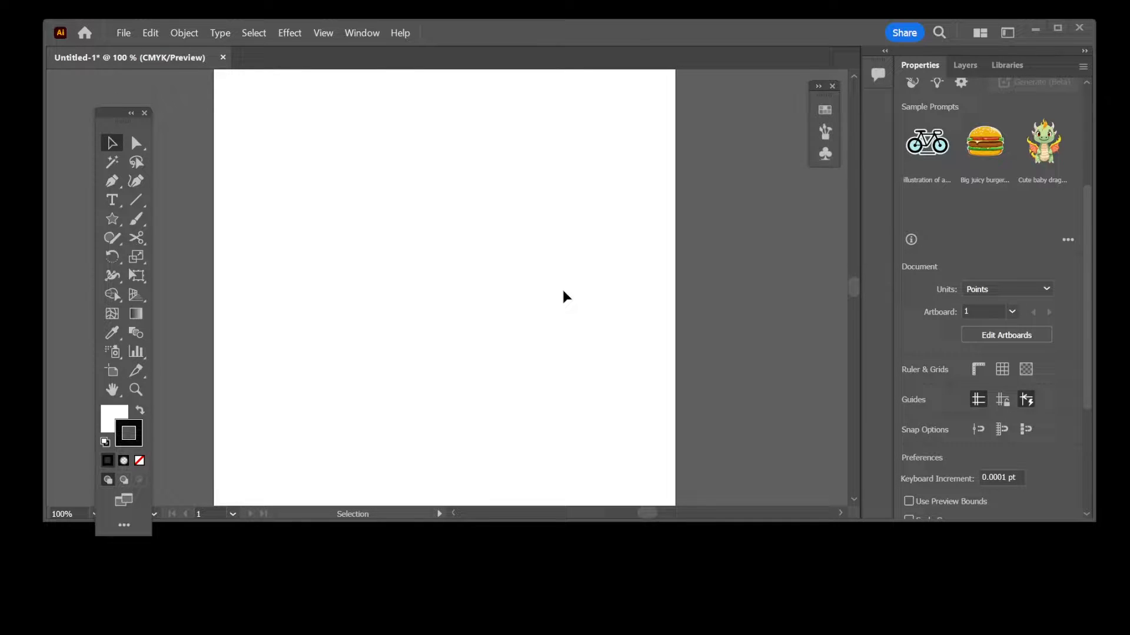
pyautogui.moveTo(555, 226)
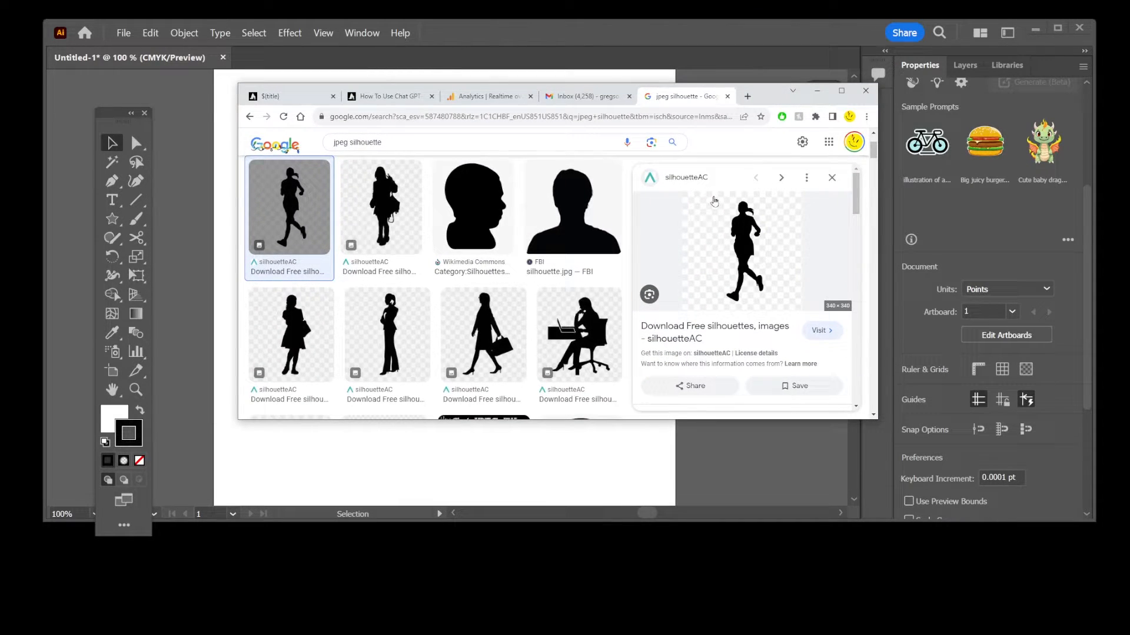
pyautogui.moveTo(740, 250)
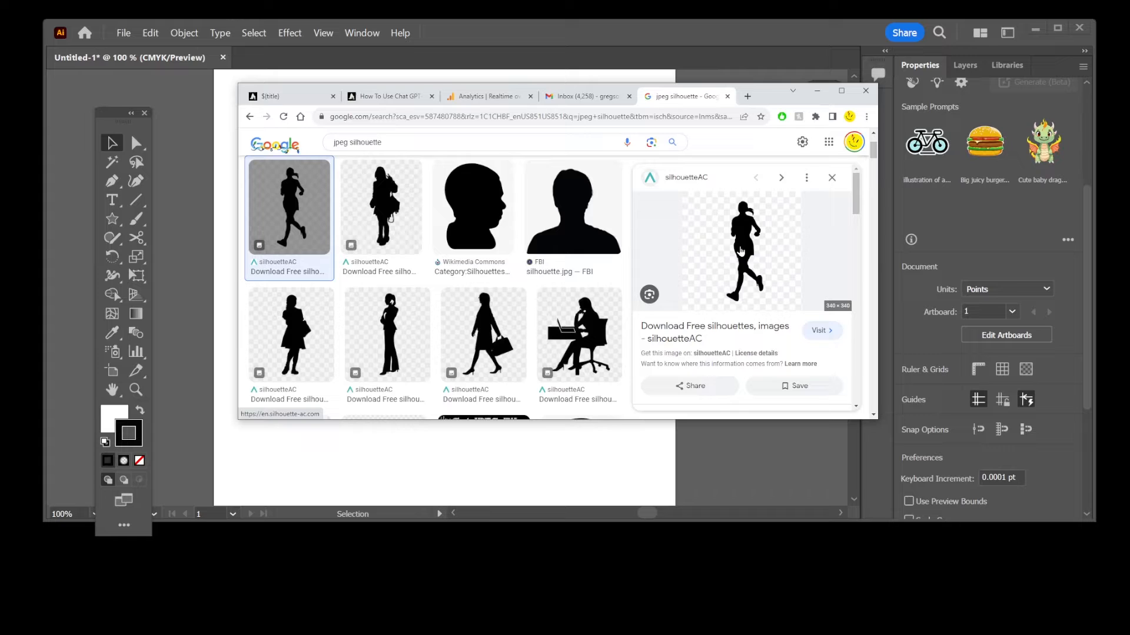
pyautogui.moveTo(775, 242)
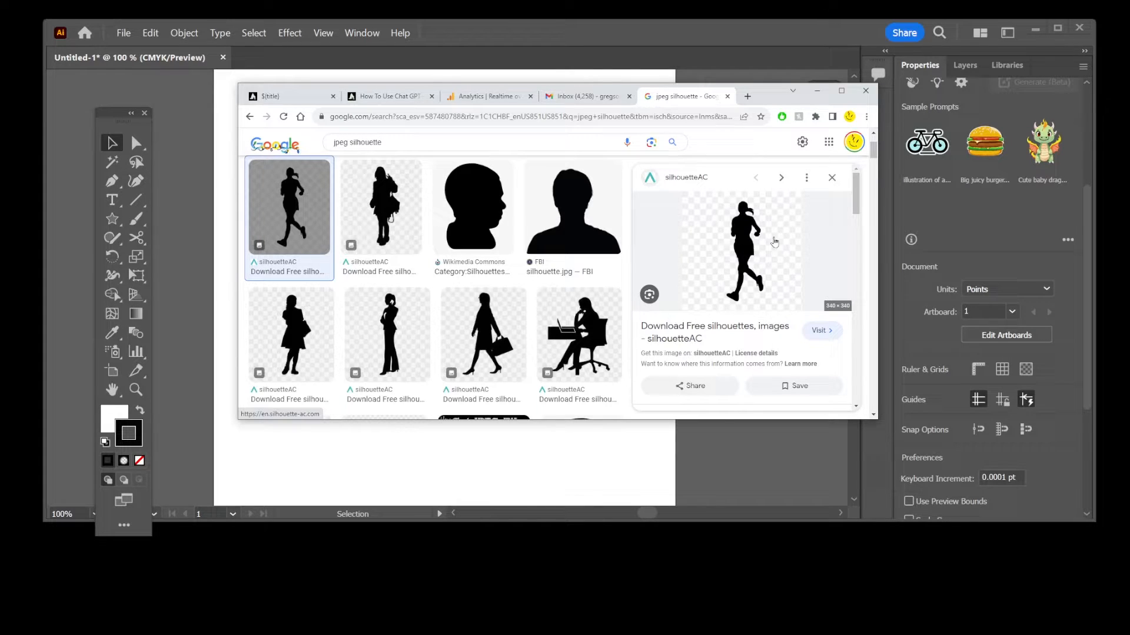
# Copy the running-woman silhouette image from the Google Images results
pyautogui.rightClick(744, 224)
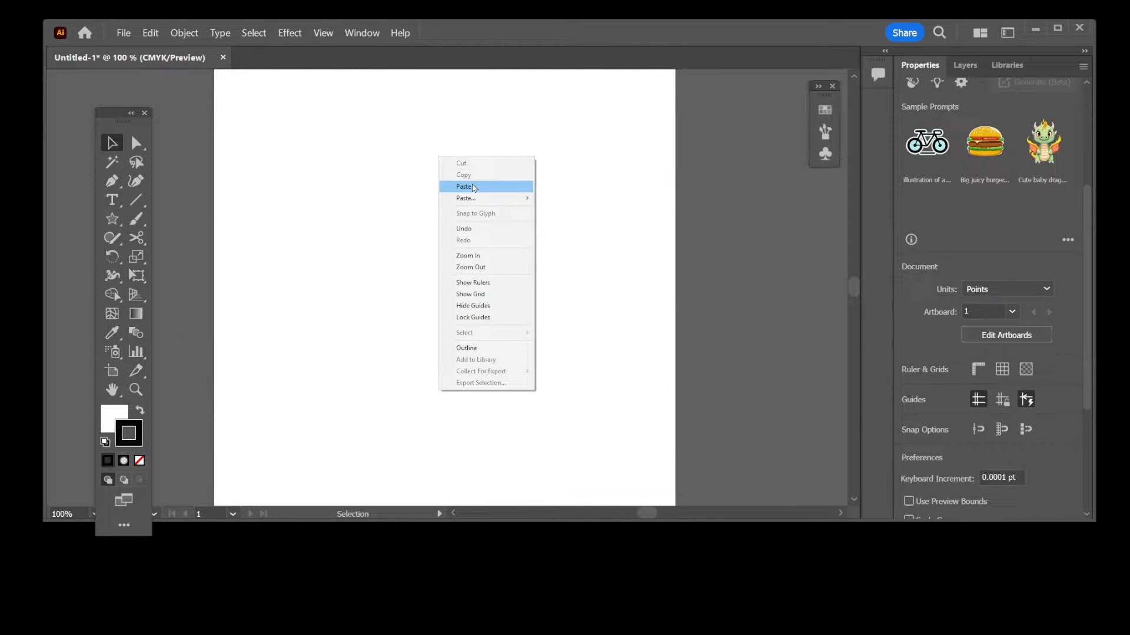
# Paste the silhouette onto the artboard and Image Trace it with the Black and White Logo preset
pyautogui.click(465, 186)
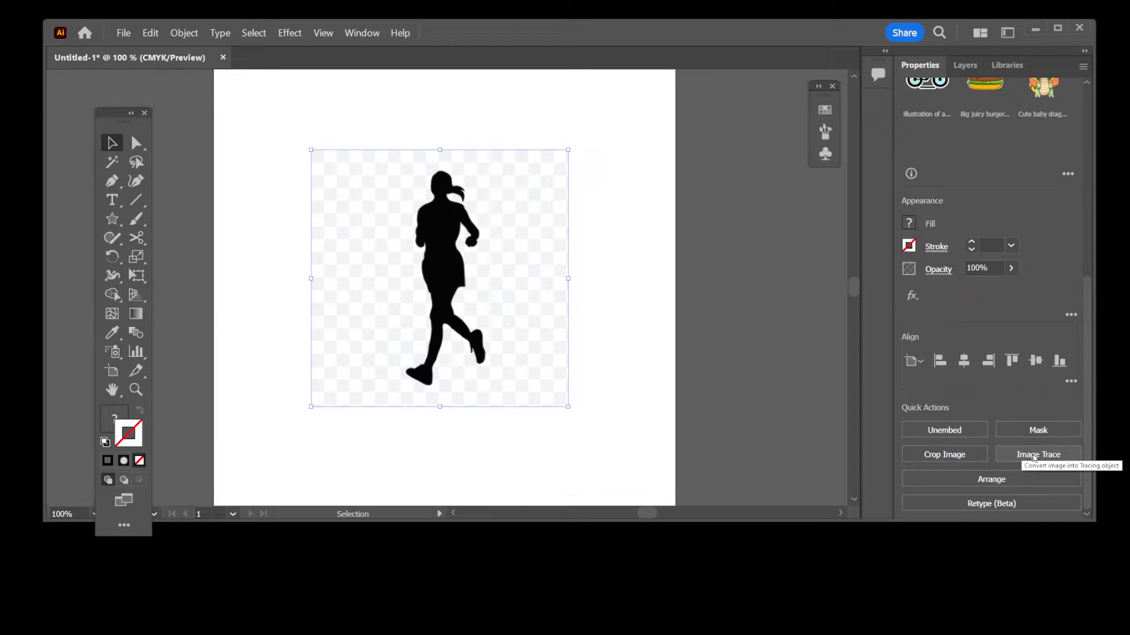
pyautogui.click(1038, 454)
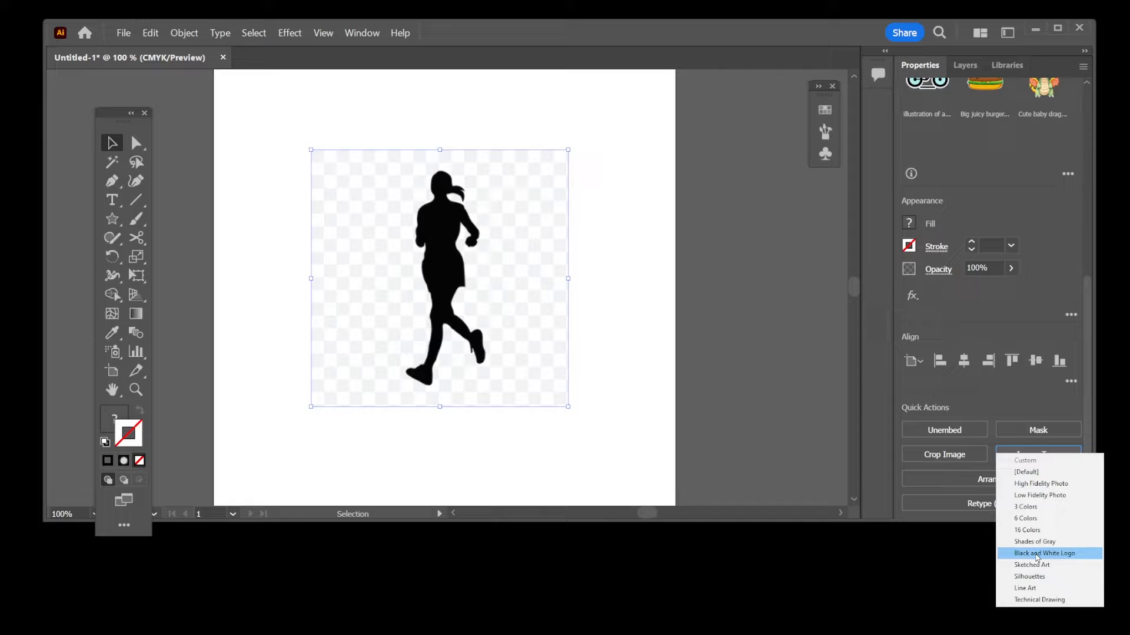
pyautogui.click(1039, 553)
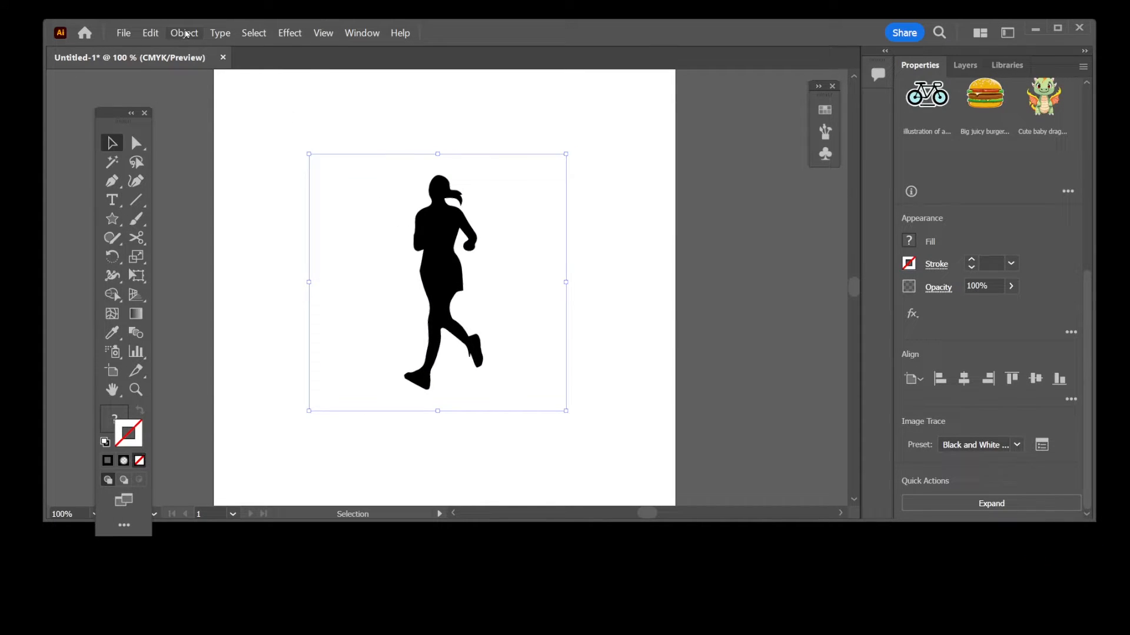
# Expand the traced silhouette via Object > Expand with Object and Fill kept
pyautogui.click(184, 32)
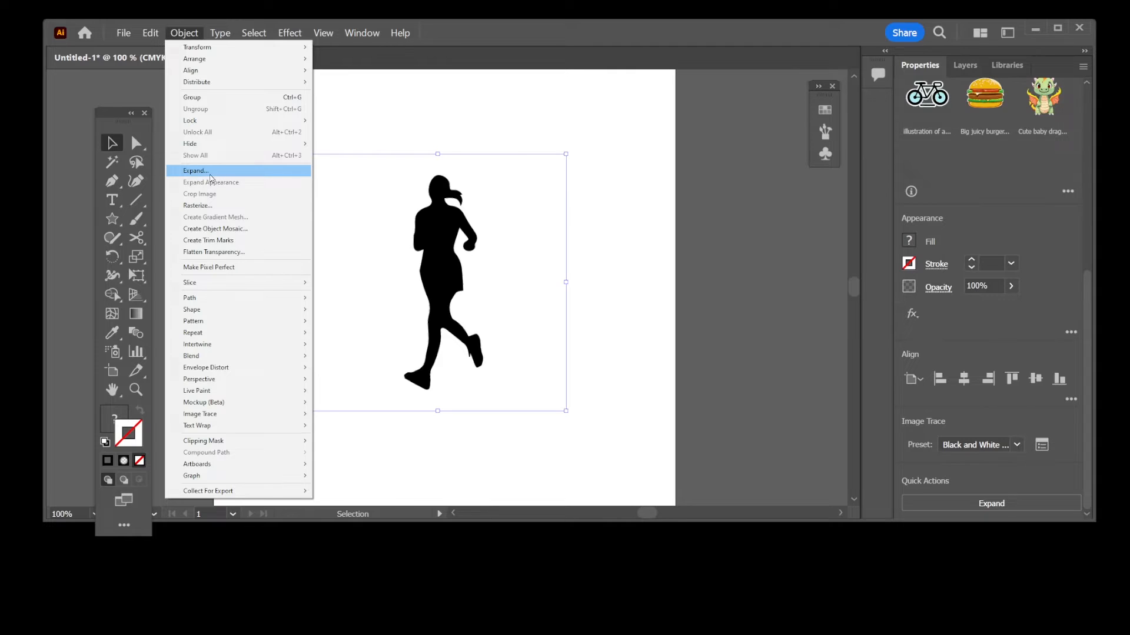
pyautogui.click(195, 171)
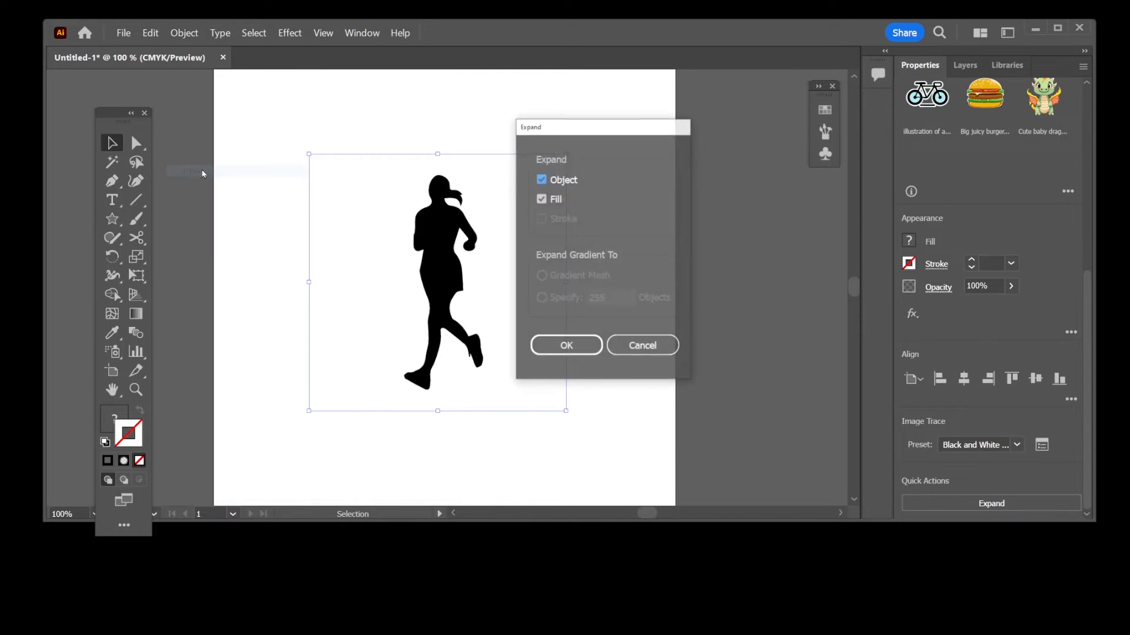
pyautogui.click(566, 346)
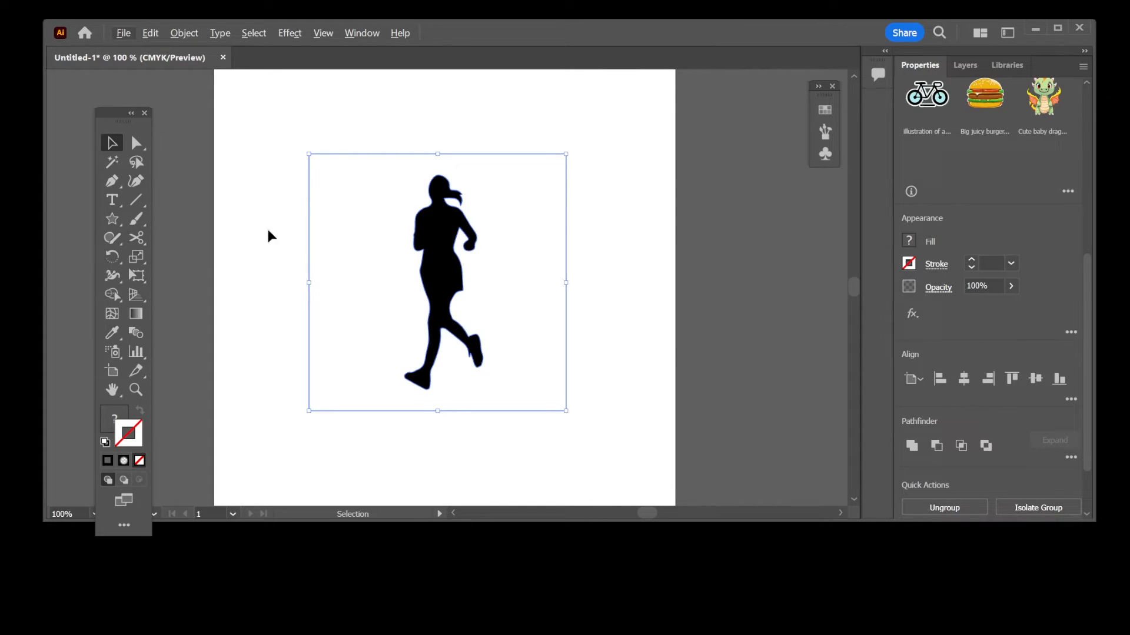
# Zoom to 200% with the Pen tool ready to edit the silhouette's anchor points
pyautogui.click(112, 180)
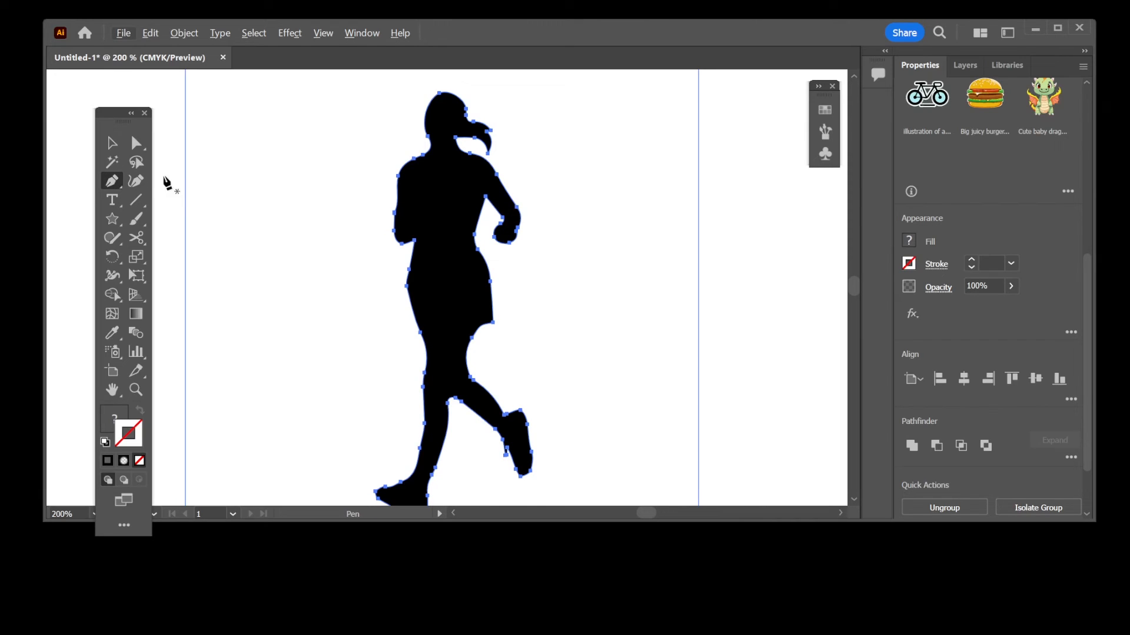
pyautogui.moveTo(410, 277)
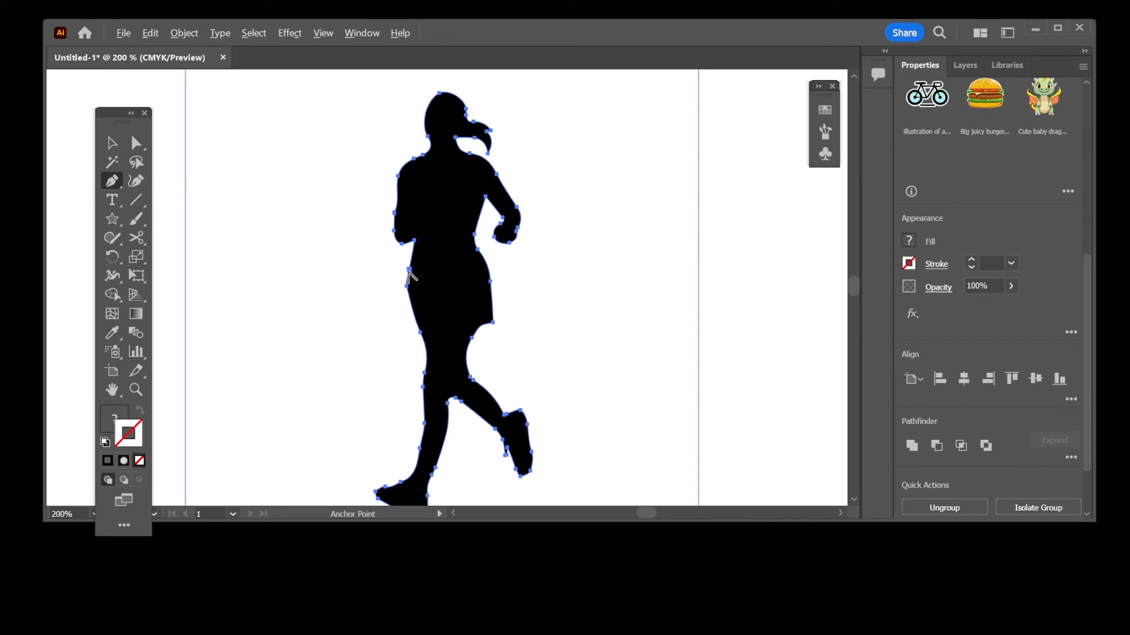